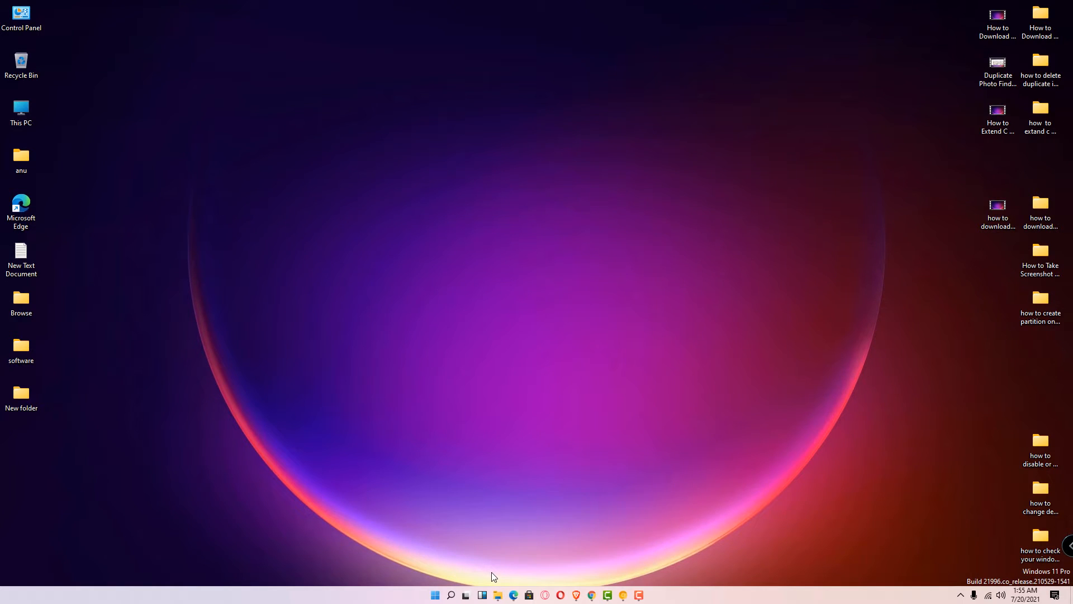
{"action": "mouse_move", "coordinate": [522, 544]}
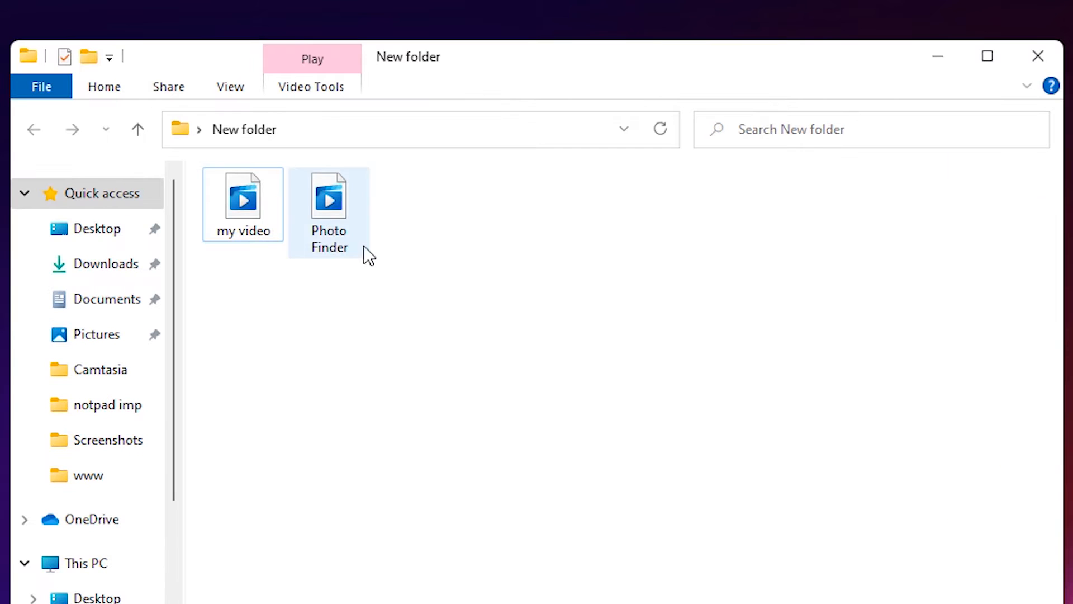
Step: Uncheck 'Hide extensions for known file types' in Folder Options so the .webm extensions appear
{"action": "left_click", "coordinate": [231, 86]}
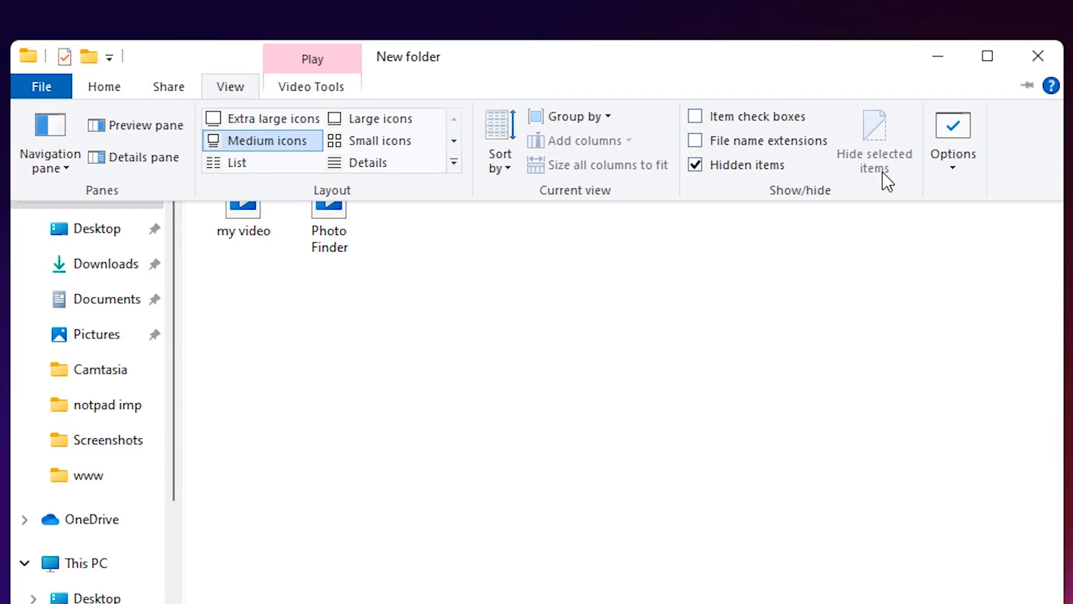
{"action": "left_click", "coordinate": [952, 144]}
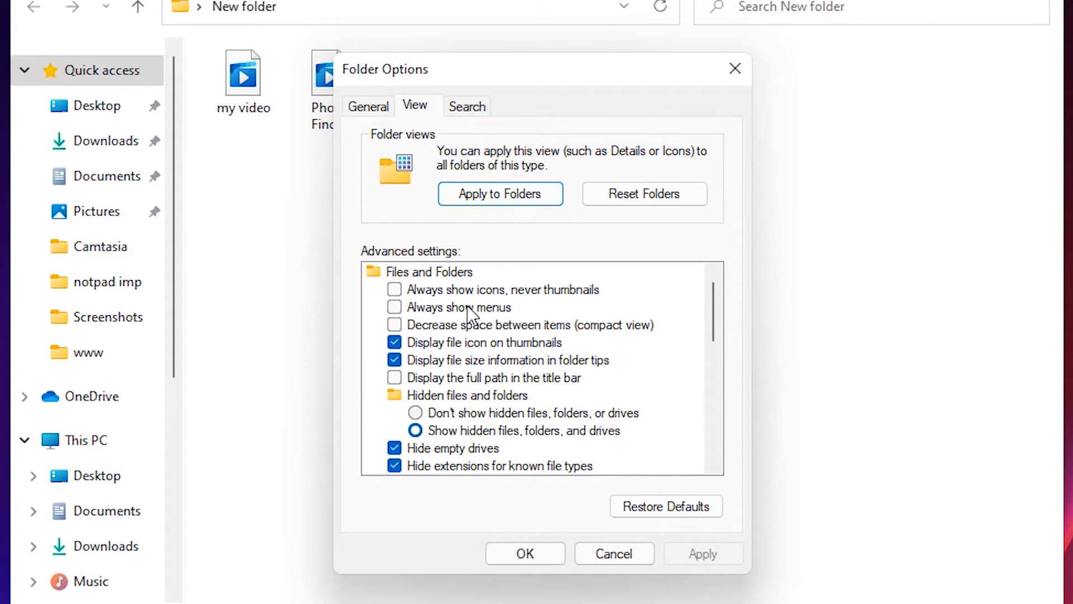
{"action": "scroll", "scroll_direction": "down", "scroll_amount": 3}
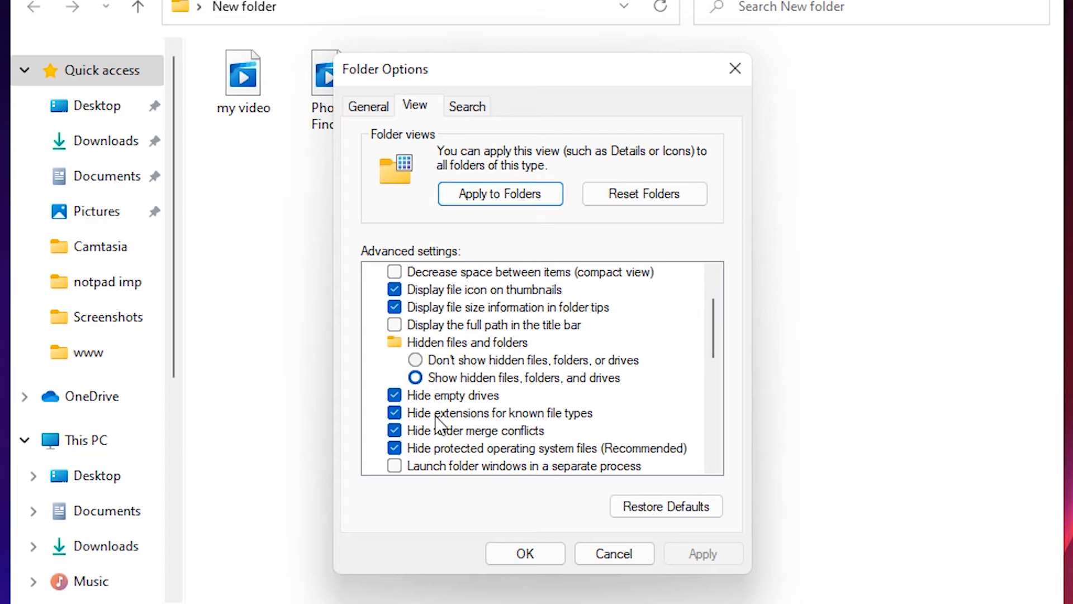
{"action": "mouse_move", "coordinate": [592, 423]}
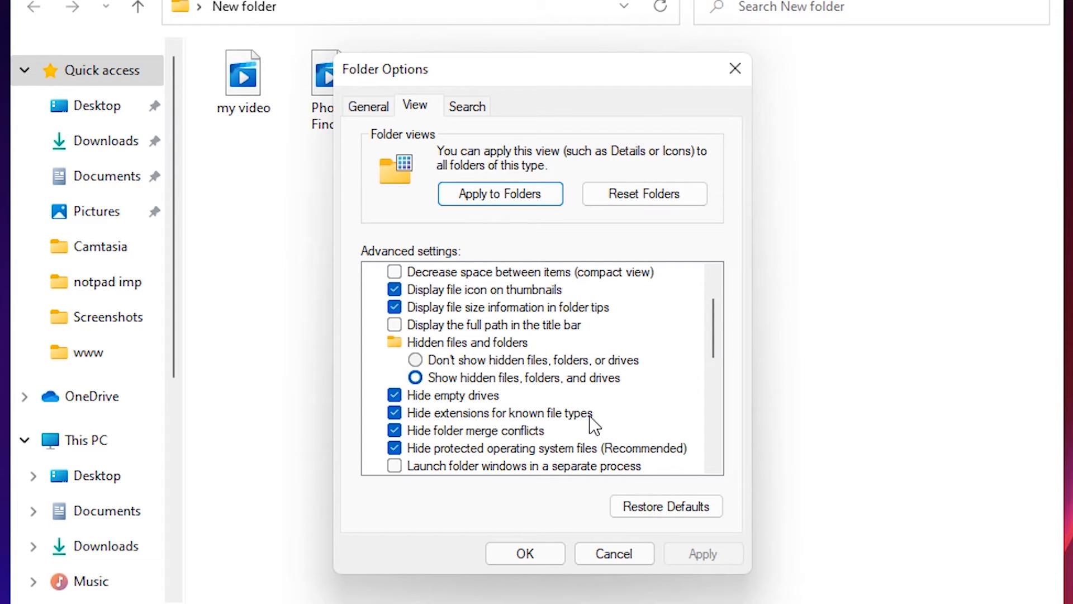
{"action": "left_click", "coordinate": [395, 413]}
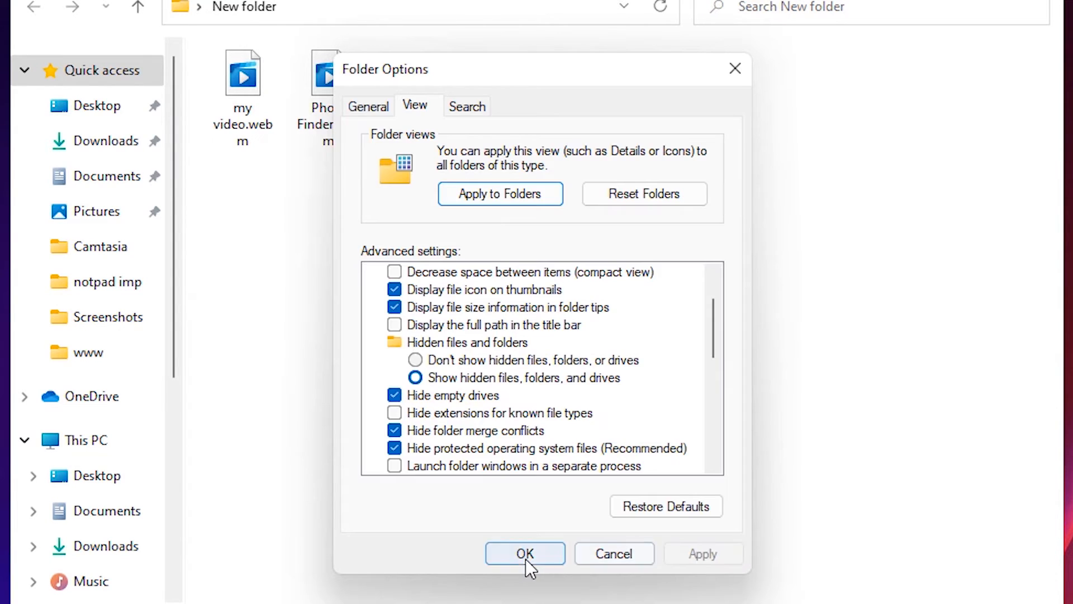
{"action": "left_click", "coordinate": [525, 553]}
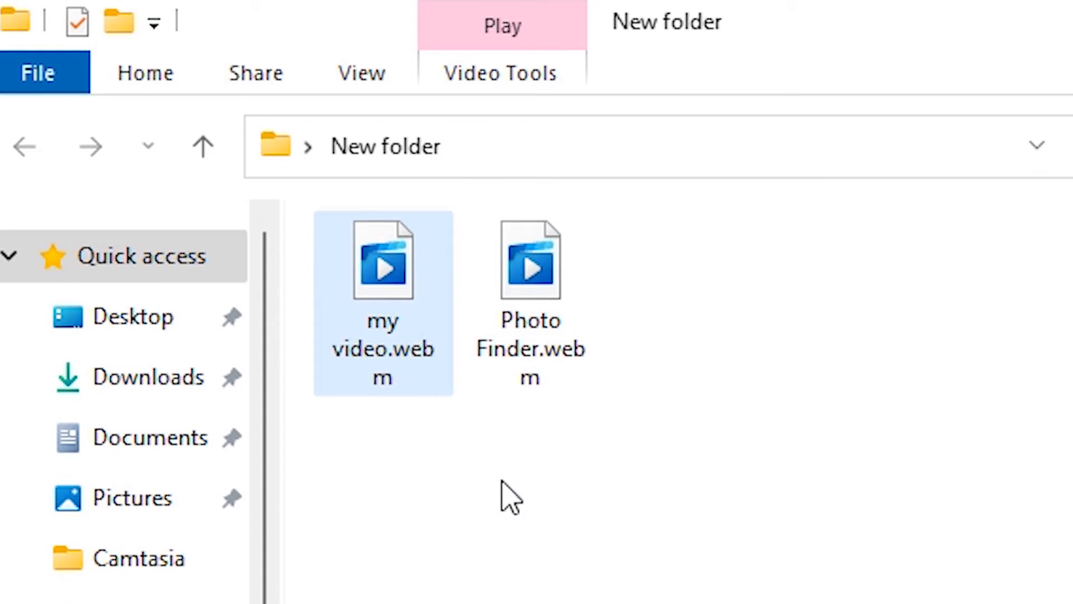
{"action": "mouse_move", "coordinate": [410, 394]}
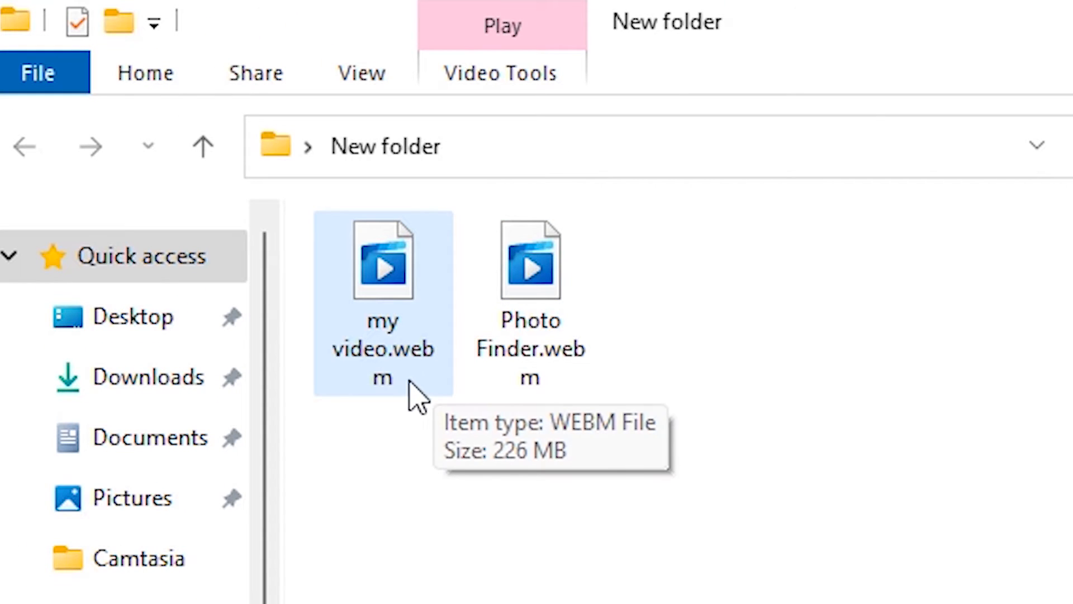
Step: Rename 'my video.webm' to 'my video.mp4' via the context-menu Rename
{"action": "left_click", "coordinate": [530, 301]}
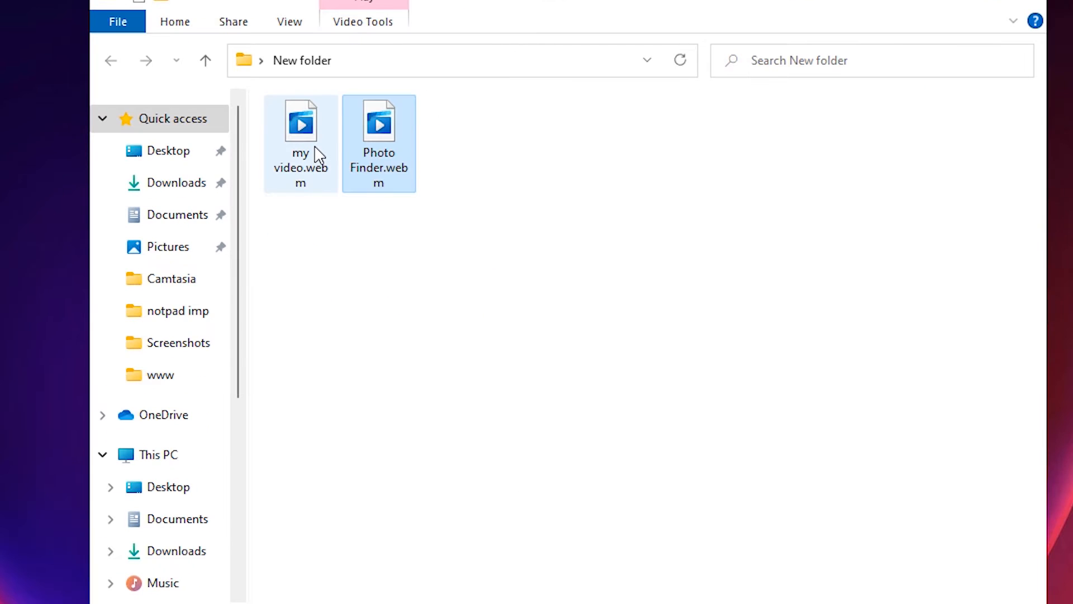
{"action": "right_click", "coordinate": [300, 126]}
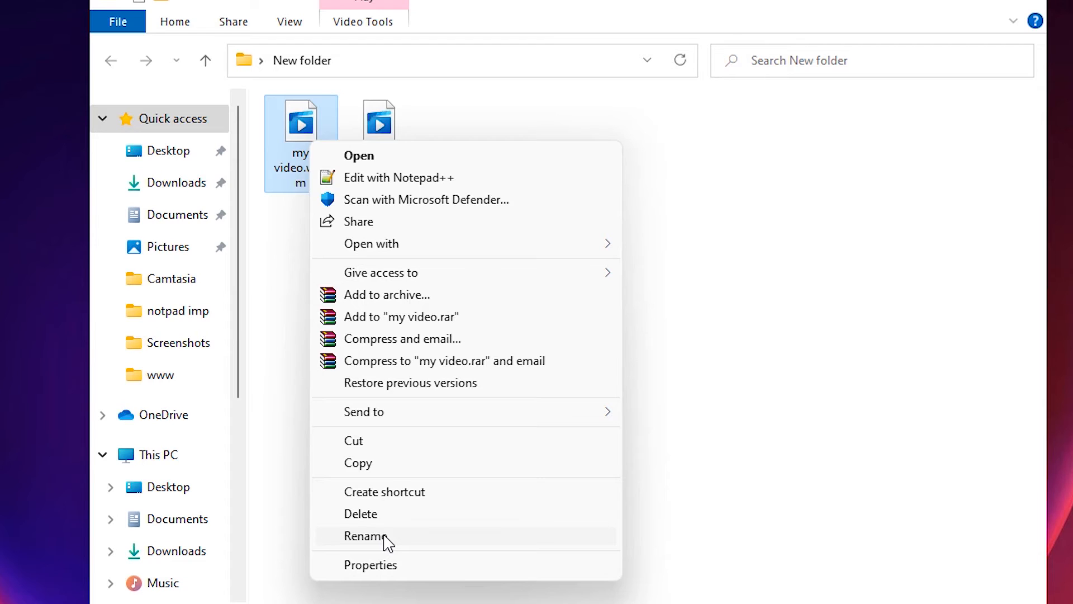
{"action": "left_click", "coordinate": [365, 536]}
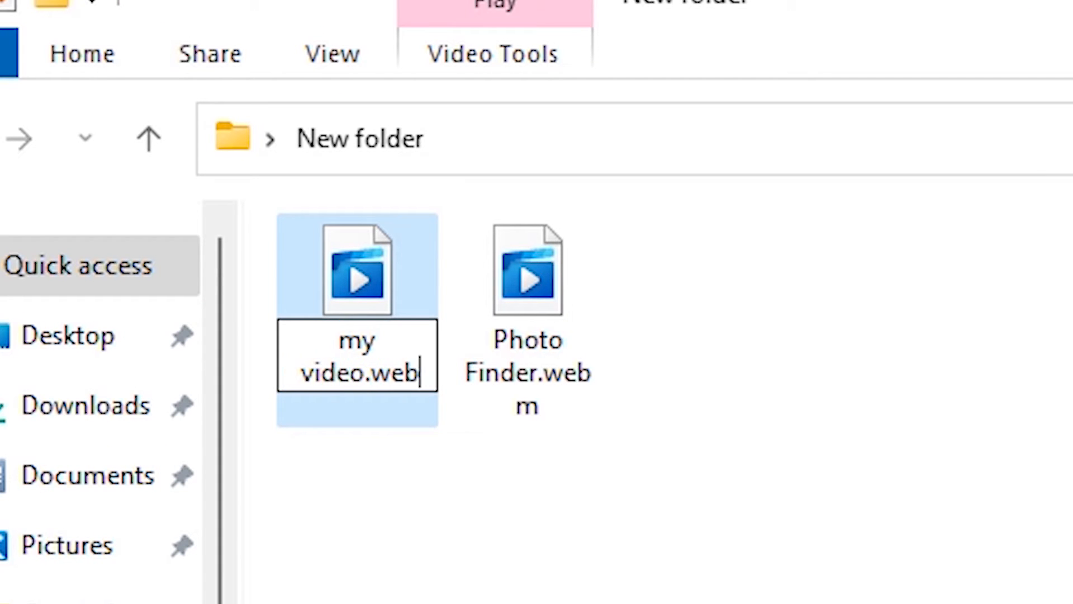
{"action": "type", "text": "mp4"}
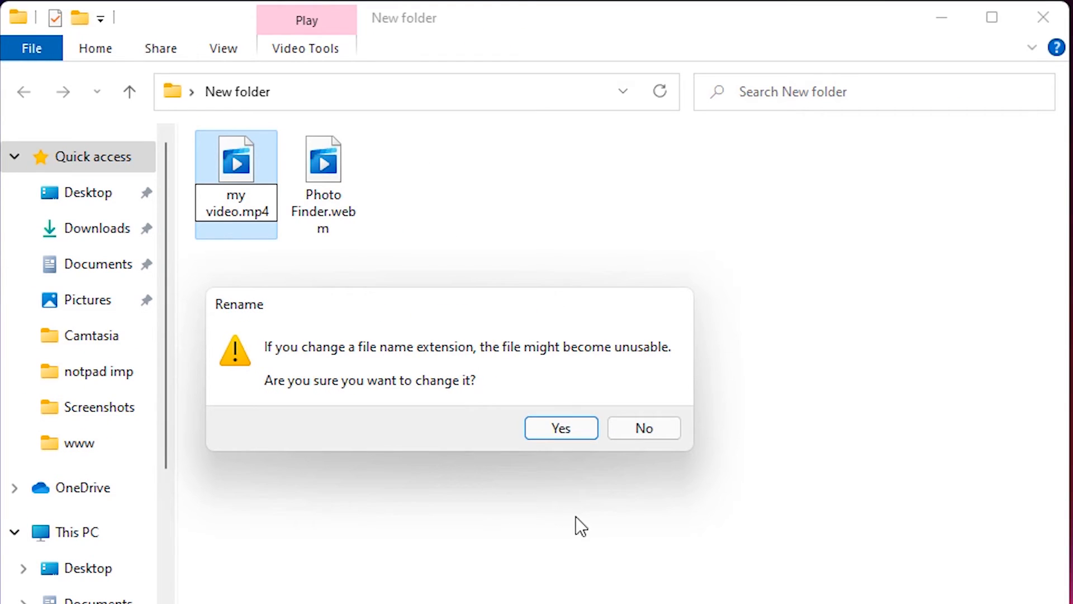
{"action": "mouse_move", "coordinate": [560, 428]}
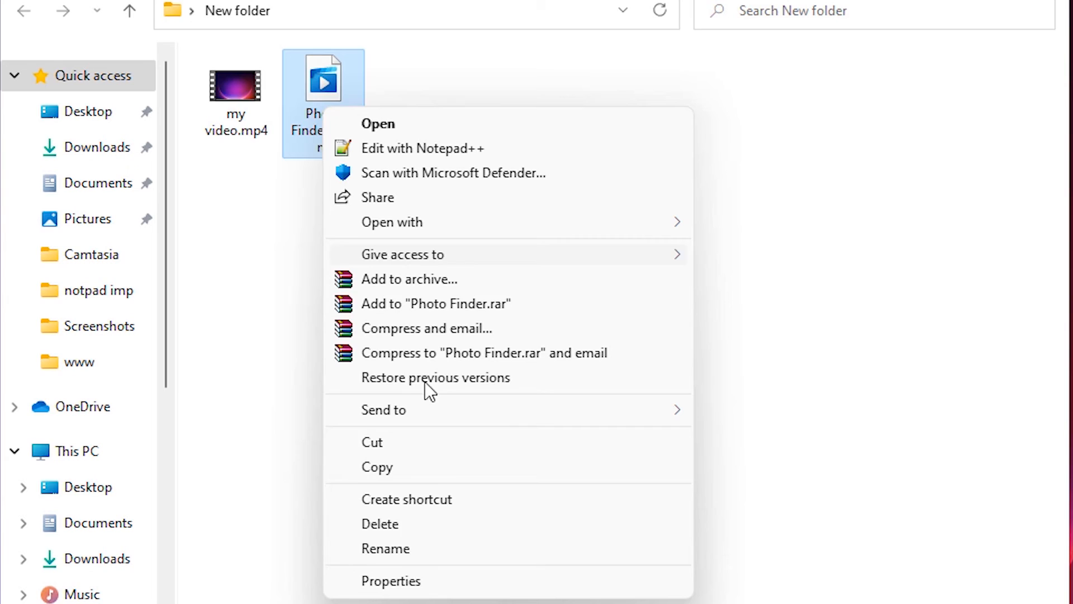
Step: Rename 'Photo Finder.webm' to 'Photo Finder.mp4' and confirm the extension-change warning
{"action": "left_click", "coordinate": [386, 548]}
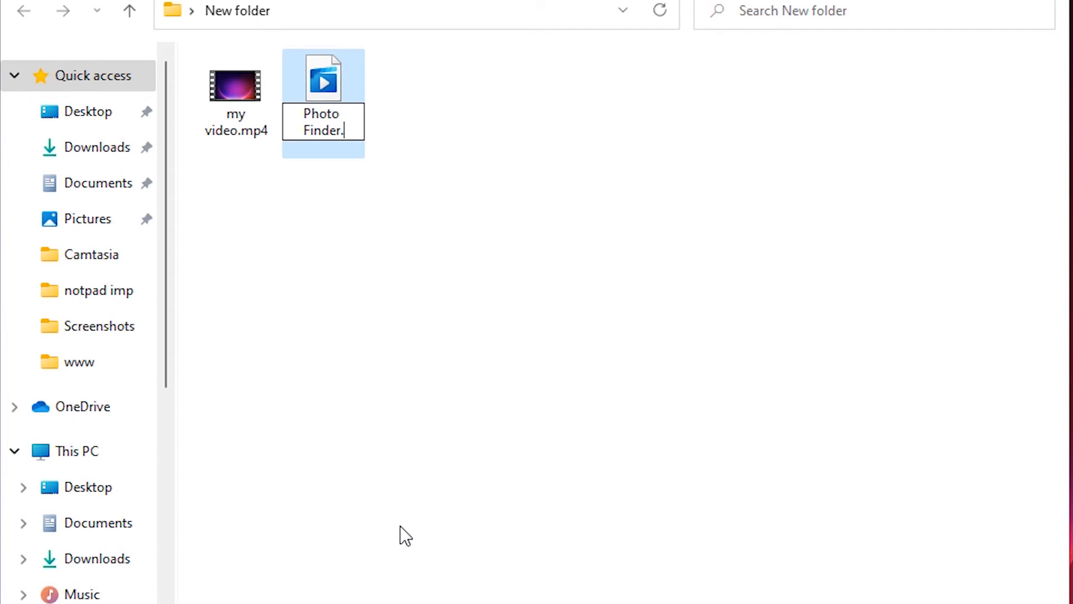
{"action": "type", "text": "m"}
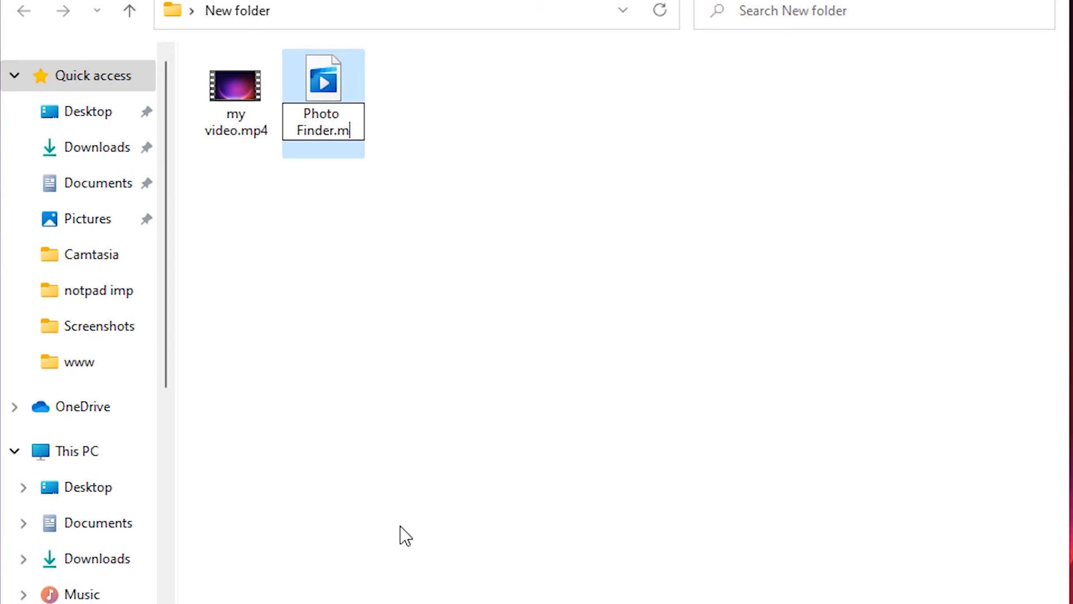
{"action": "type", "text": "p4"}
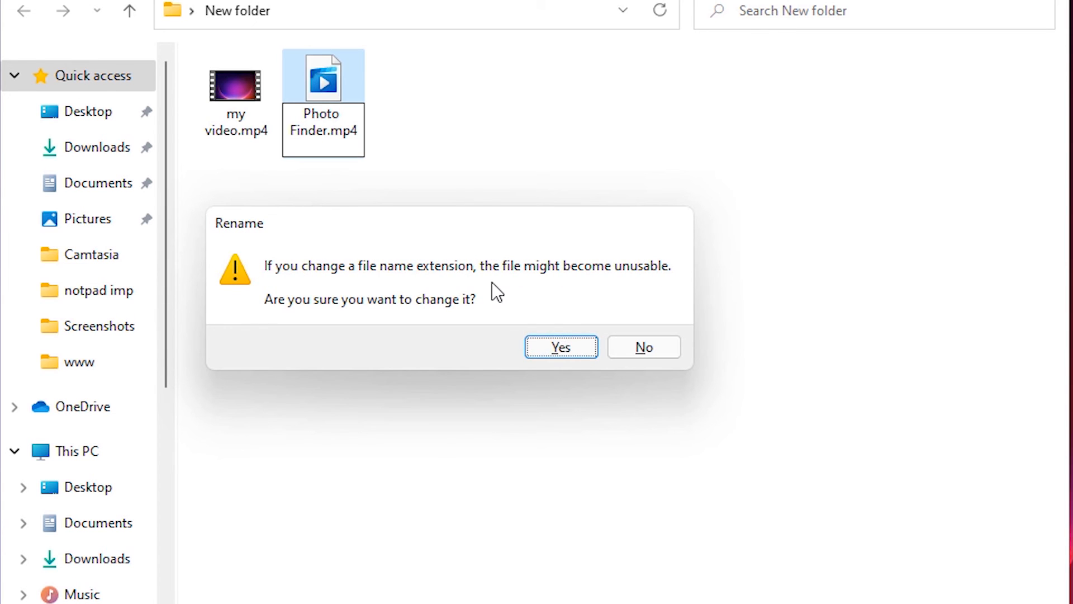
{"action": "left_click", "coordinate": [560, 347]}
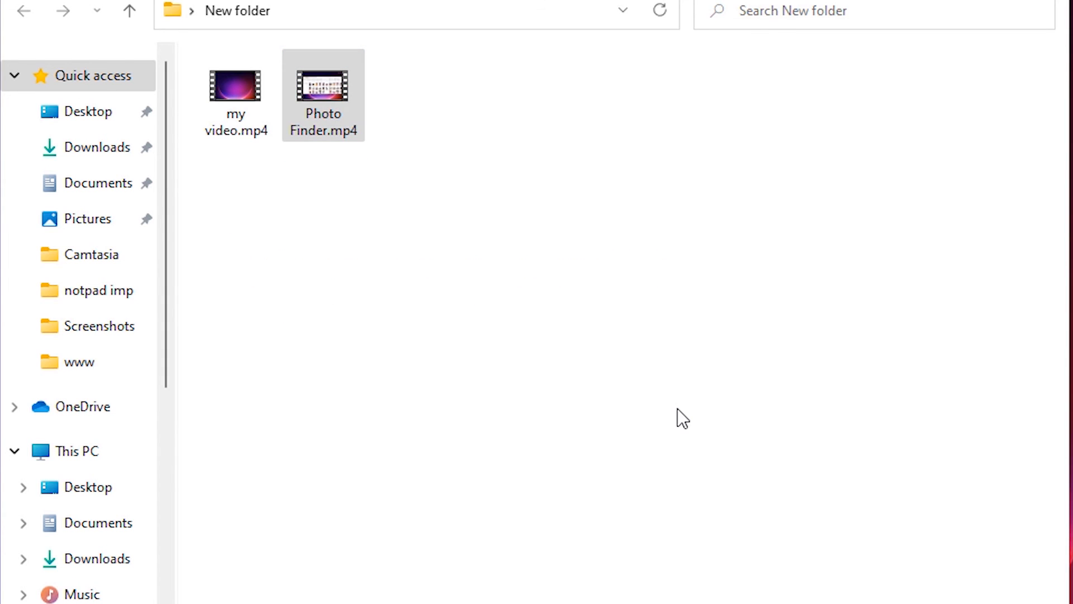